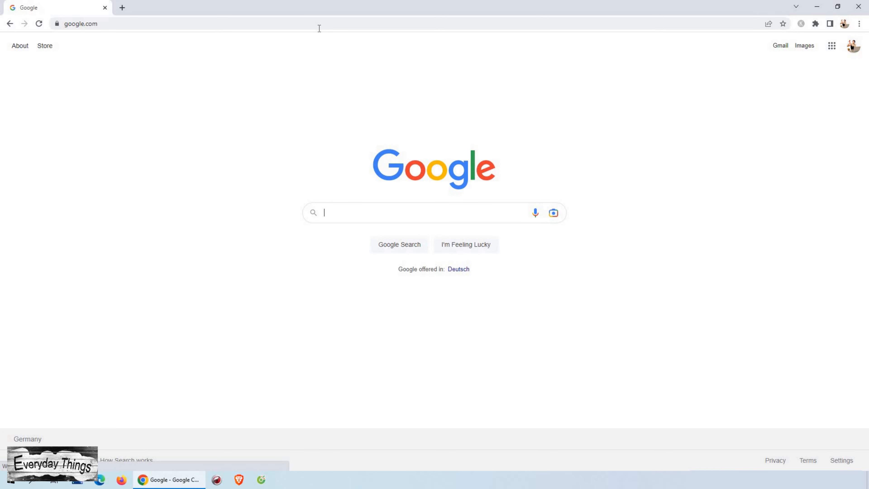
pyautogui.moveTo(404, 217)
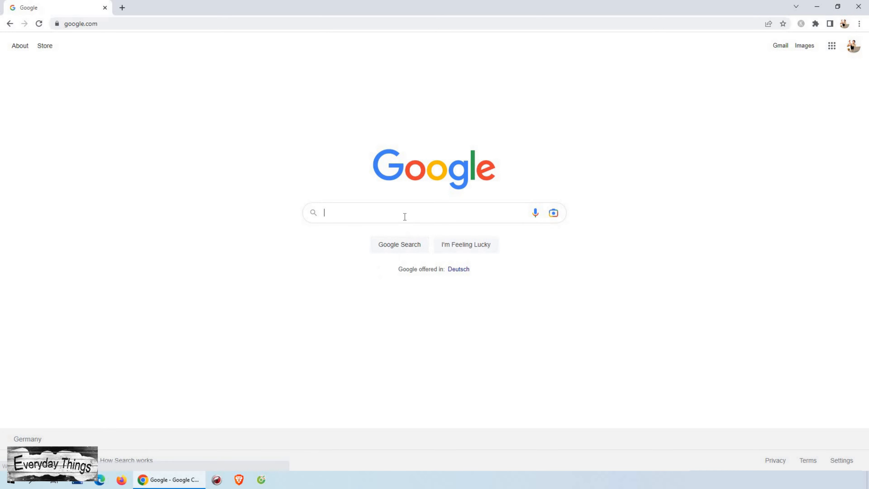
# Step: Search Google for 'idm google chrome extension' and choose the IDM extension configuration FAQ result
pyautogui.write('IDM')
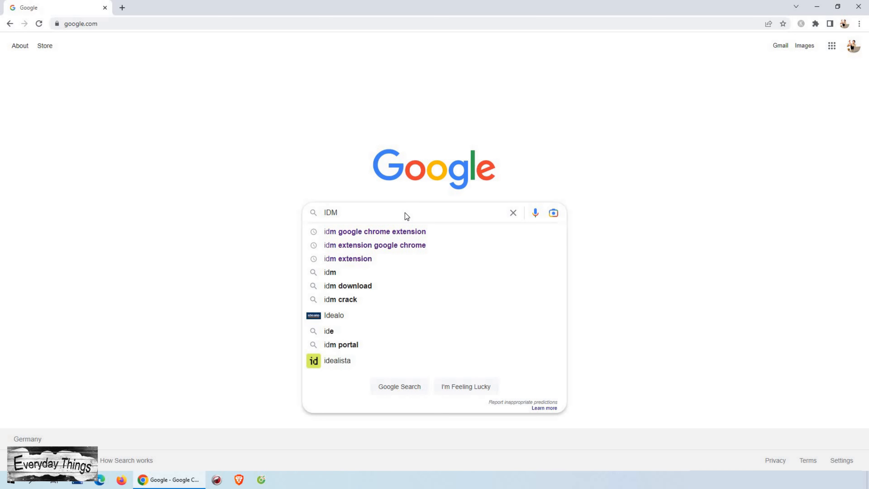
pyautogui.click(375, 232)
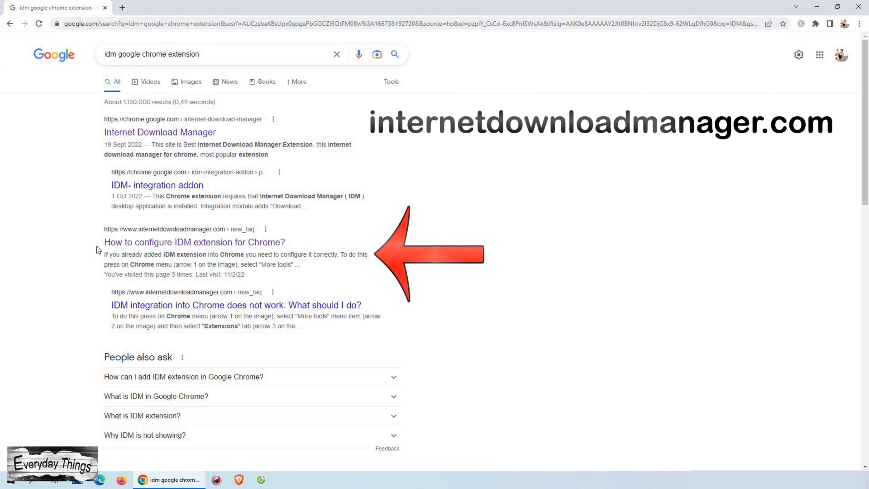
pyautogui.moveTo(194, 242)
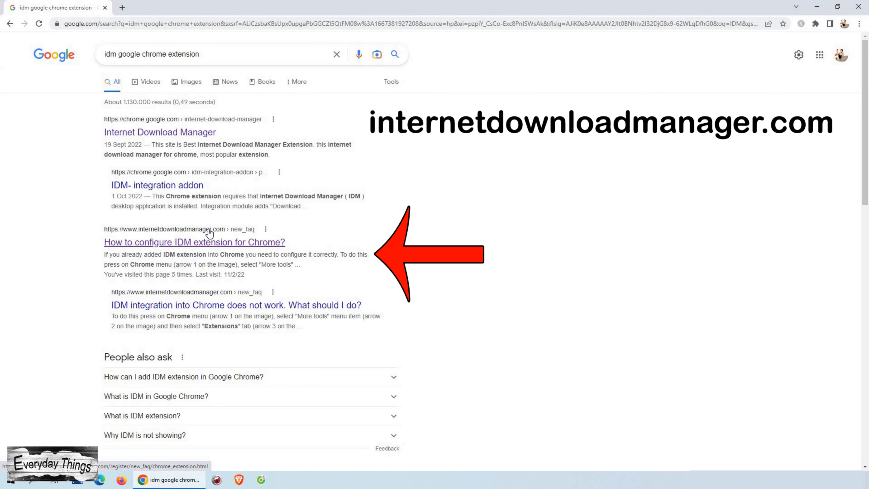
pyautogui.click(195, 243)
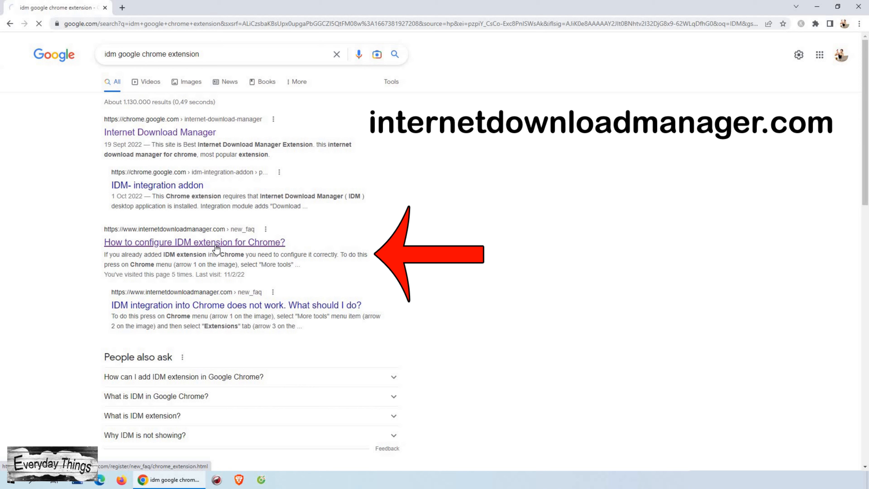
# Step: From the IDM site's DOWNLOAD page, download the installer idman641build3.exe
pyautogui.click(194, 242)
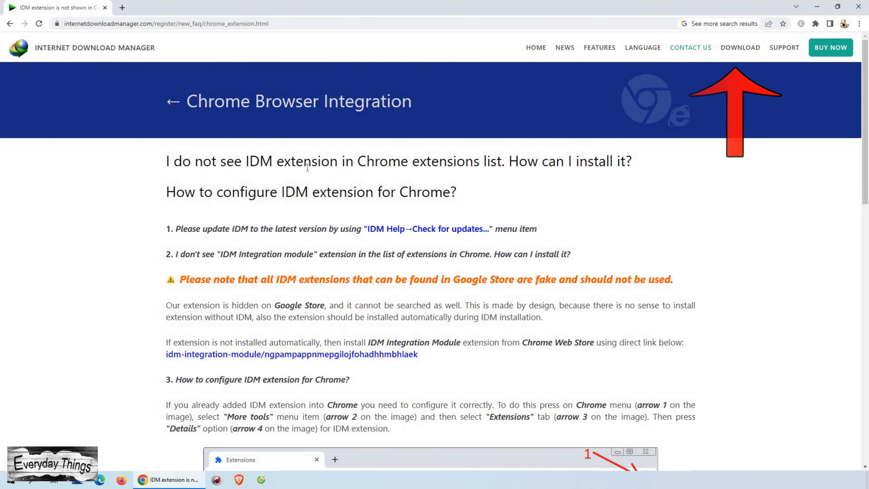
pyautogui.moveTo(172, 86)
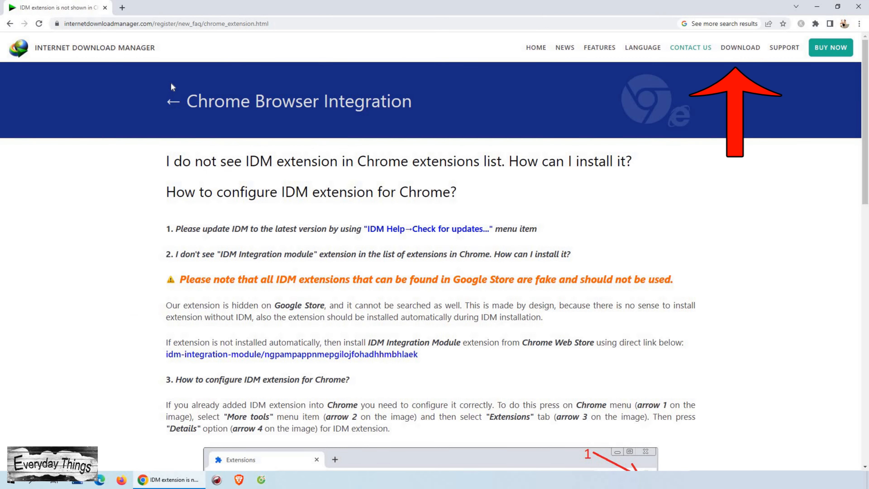
pyautogui.click(740, 47)
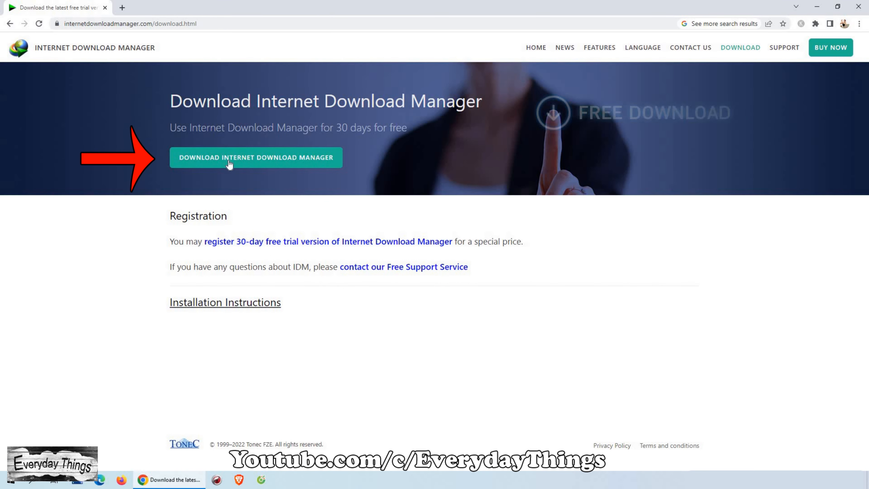
pyautogui.click(256, 158)
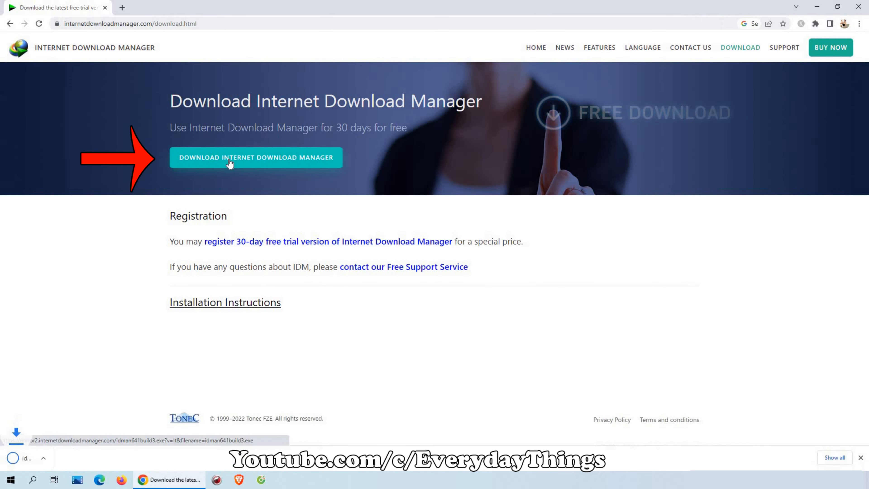
pyautogui.click(255, 158)
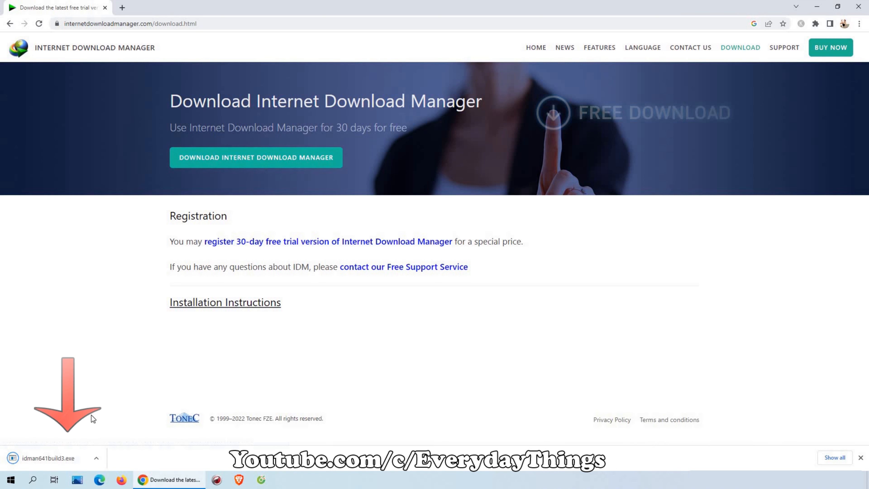
# Step: Launch idman641build3.exe, choose English as the interface language and accept the license
pyautogui.click(50, 457)
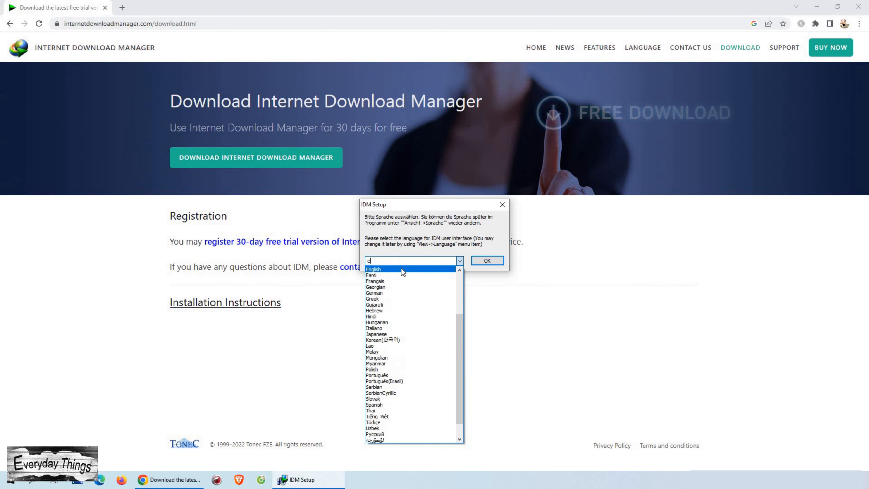
pyautogui.click(373, 269)
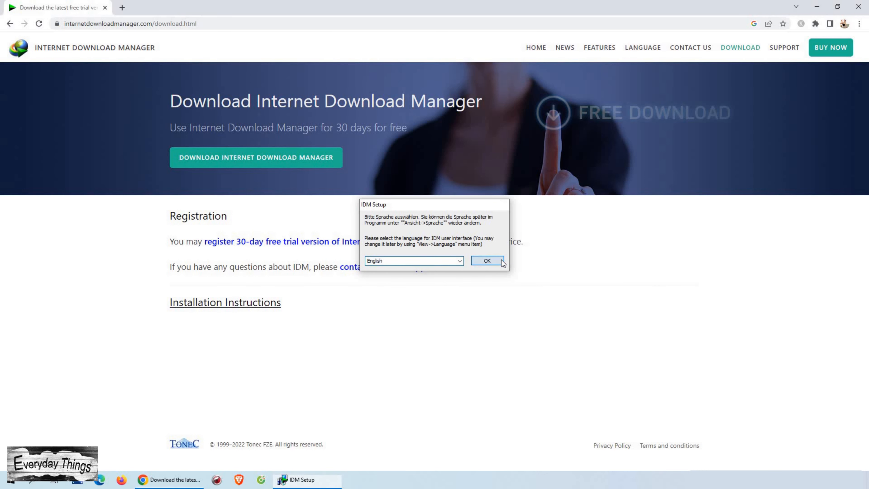
pyautogui.click(486, 261)
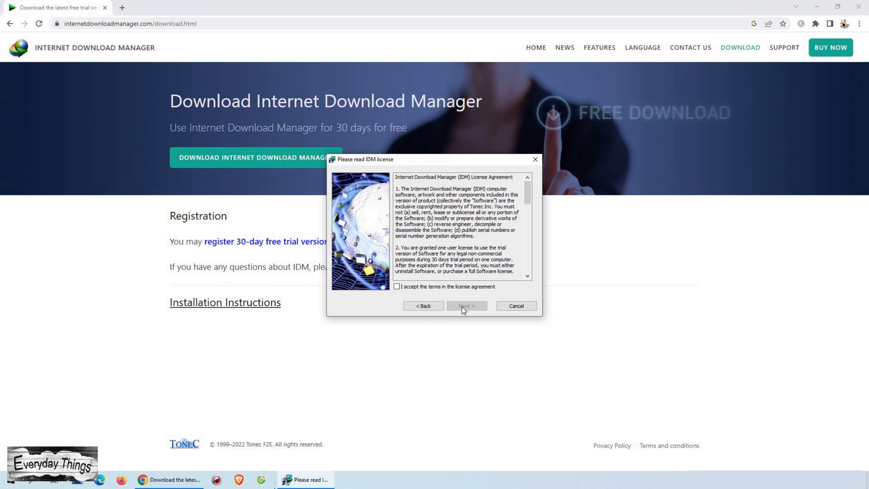
pyautogui.click(397, 287)
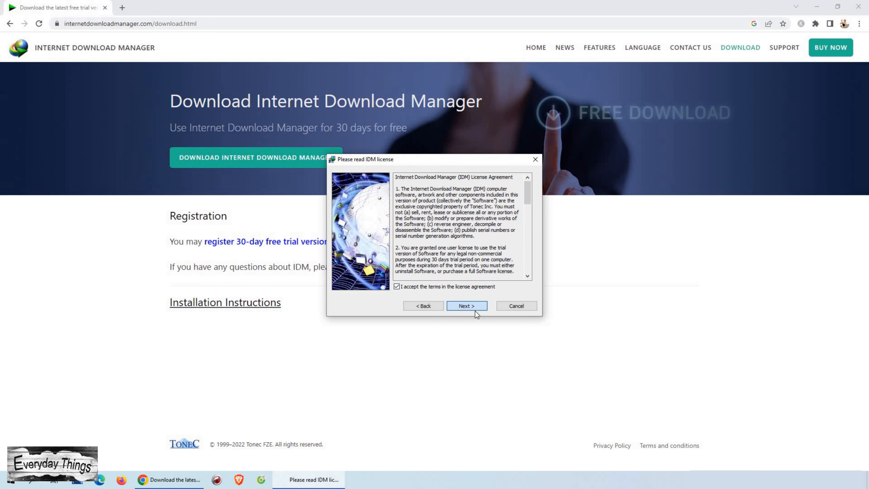
# Step: Install IDM into the default folder and finish the completed setup
pyautogui.click(466, 306)
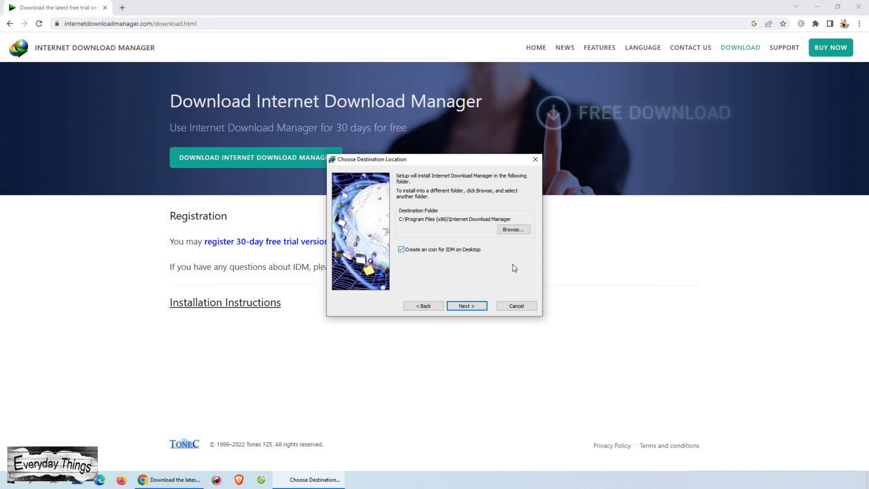
pyautogui.moveTo(468, 293)
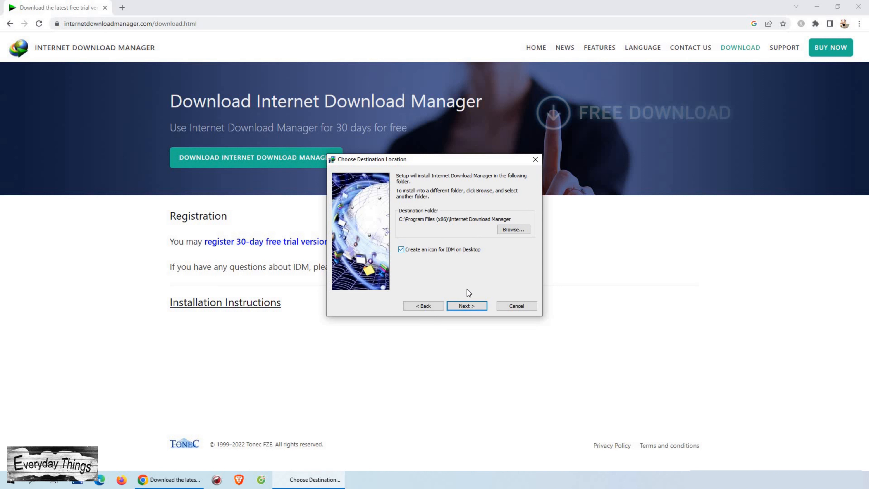
pyautogui.click(466, 305)
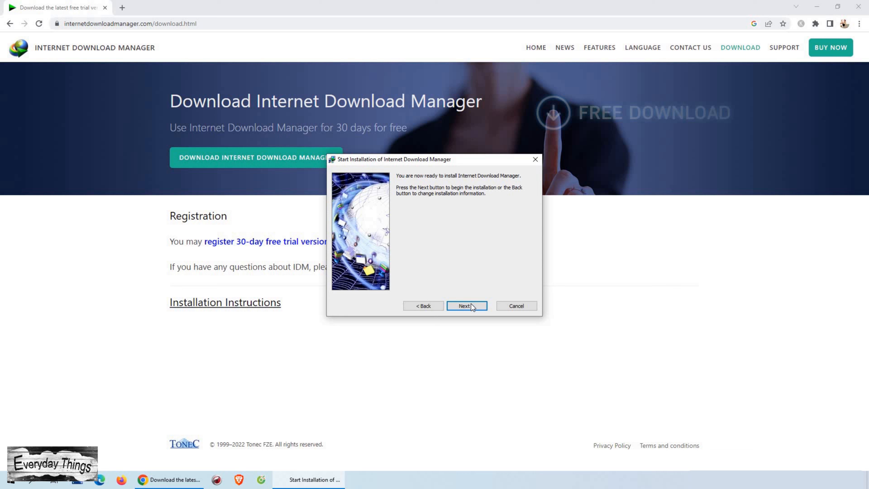
pyautogui.click(466, 306)
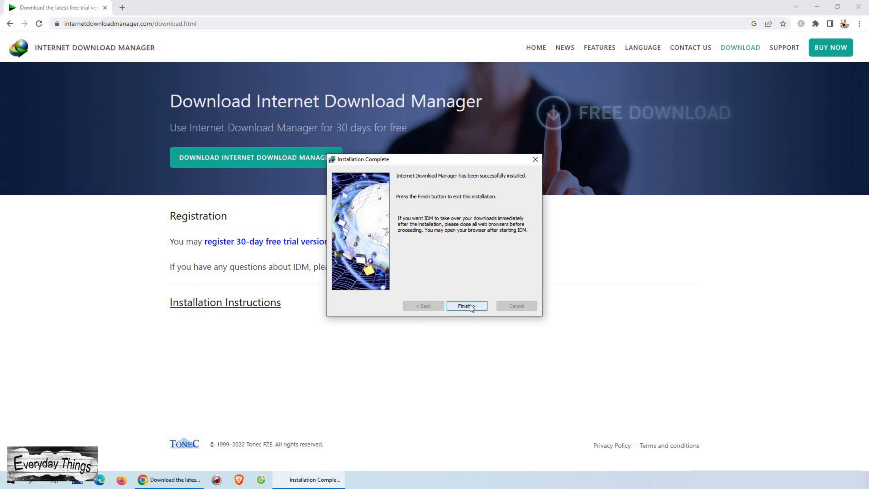
pyautogui.click(467, 306)
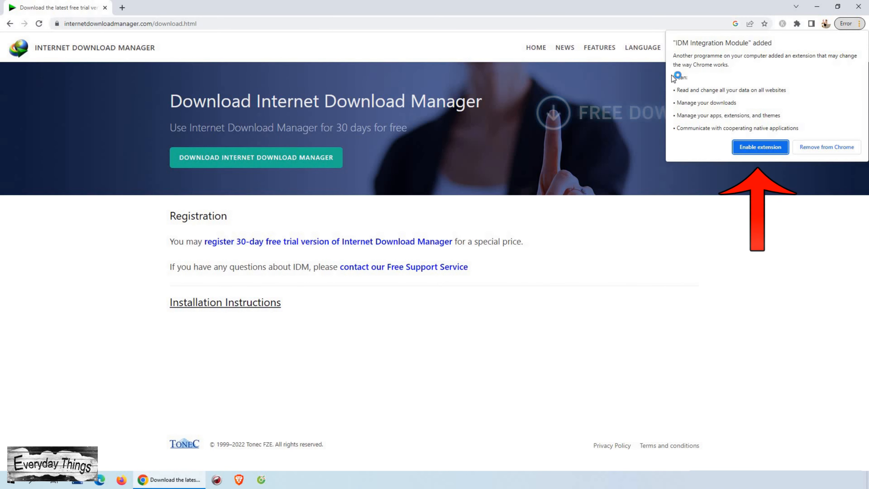
# Step: Enable the IDM Integration Module extension and close its welcome page
pyautogui.click(761, 146)
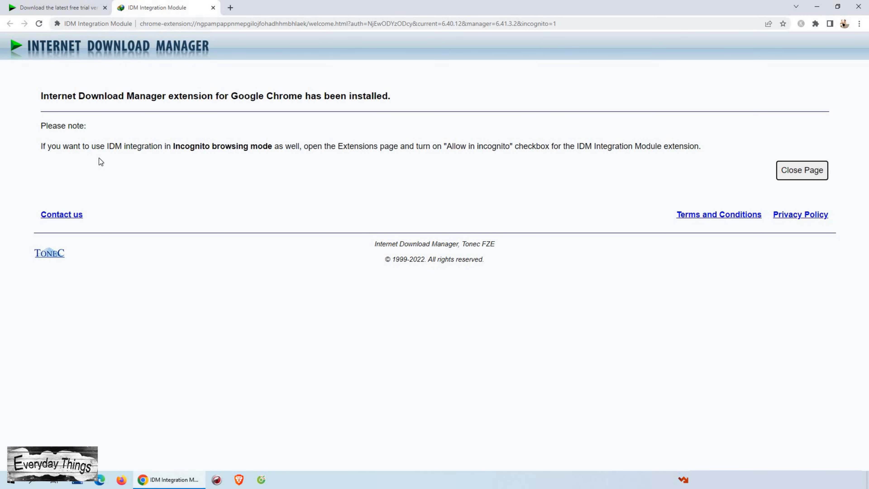
pyautogui.moveTo(367, 157)
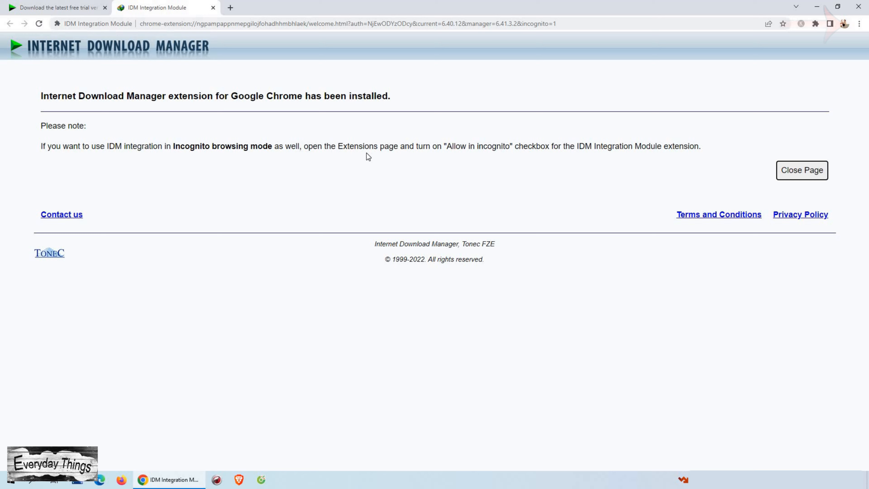
pyautogui.click(857, 23)
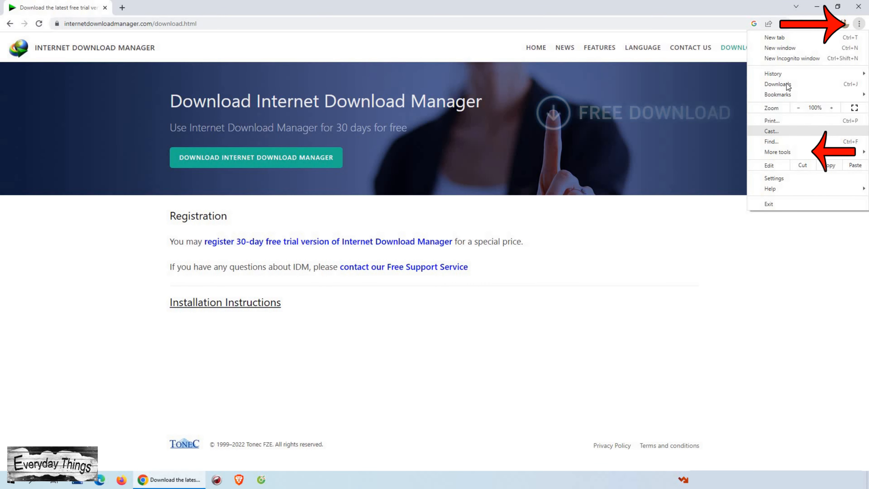
# Step: Reach Chrome's Extensions page via the menu's More tools entry
pyautogui.click(777, 152)
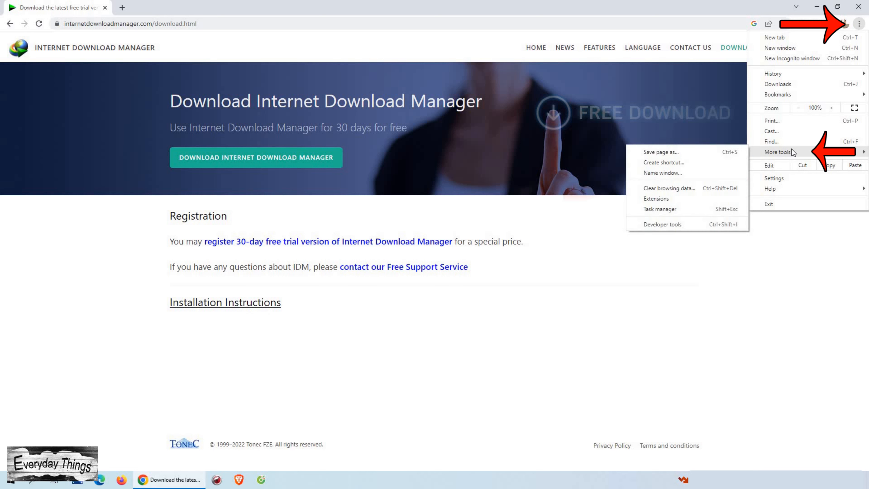
pyautogui.moveTo(718, 197)
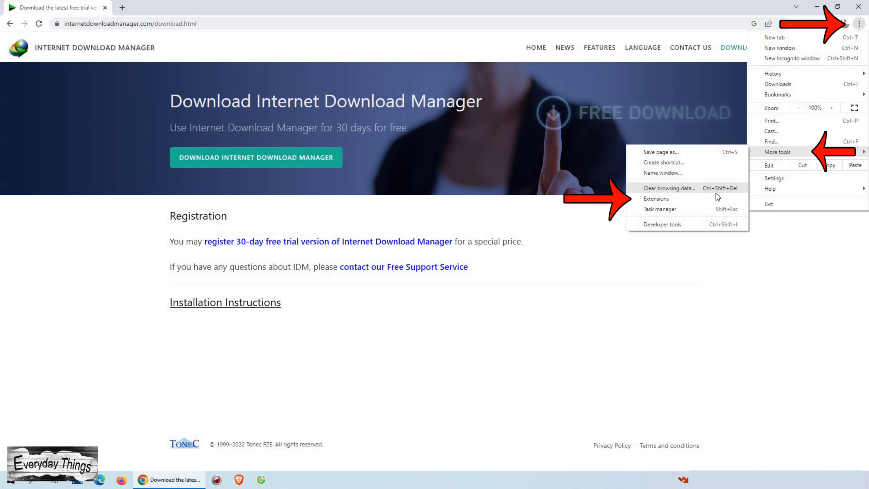
pyautogui.click(656, 198)
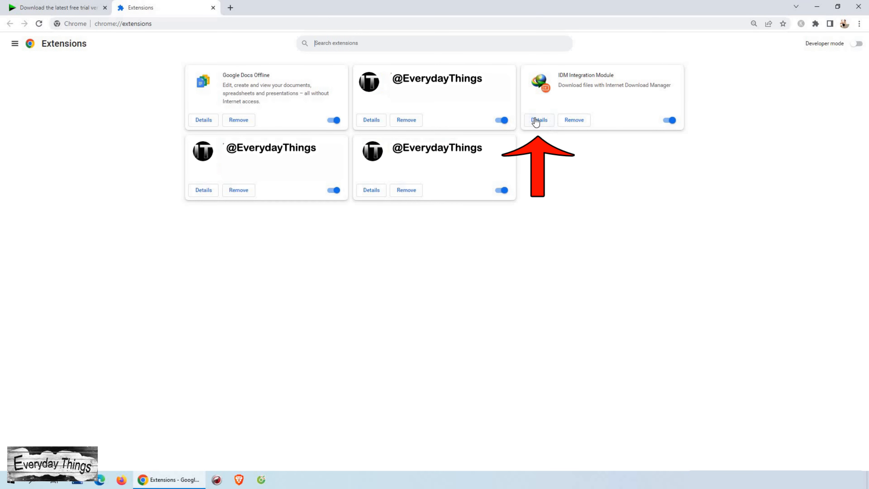
# Step: Switch on 'Allow in Incognito' in the IDM Integration Module's details
pyautogui.click(538, 119)
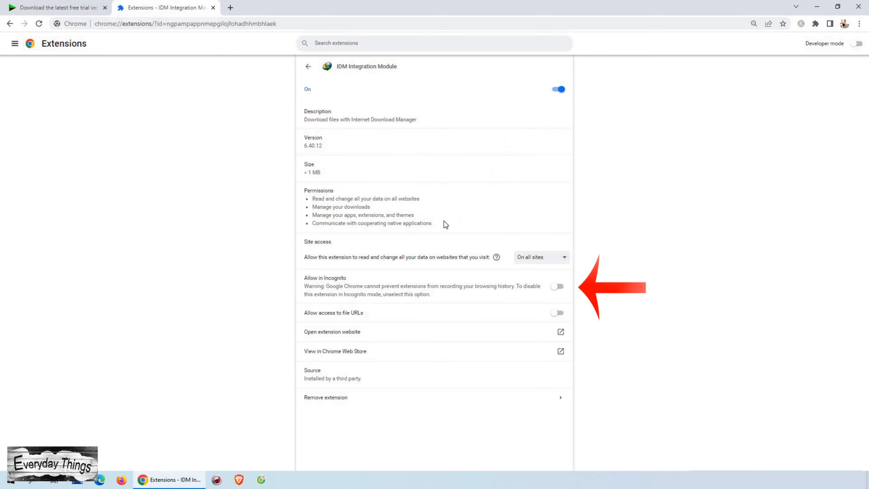
pyautogui.moveTo(577, 287)
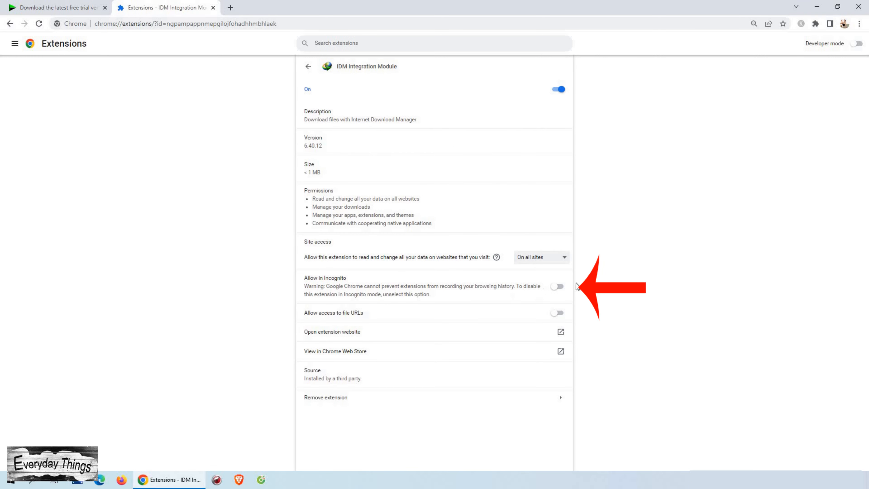
pyautogui.click(558, 286)
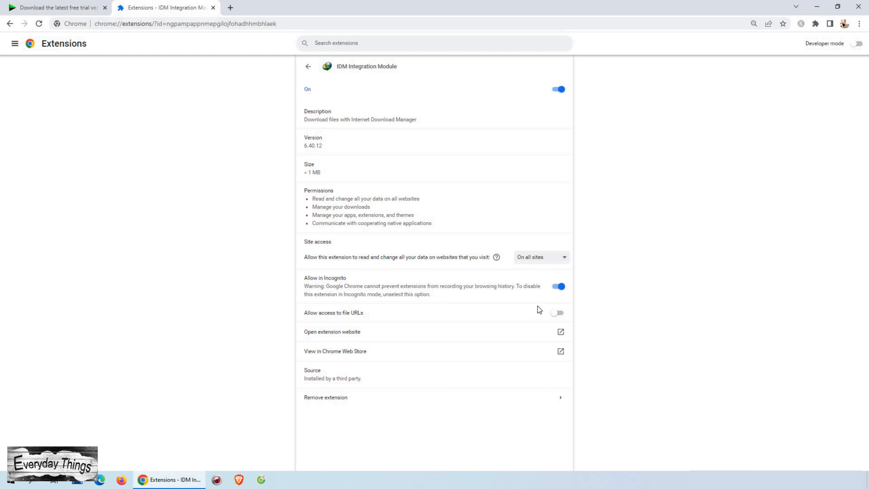
pyautogui.moveTo(298, 61)
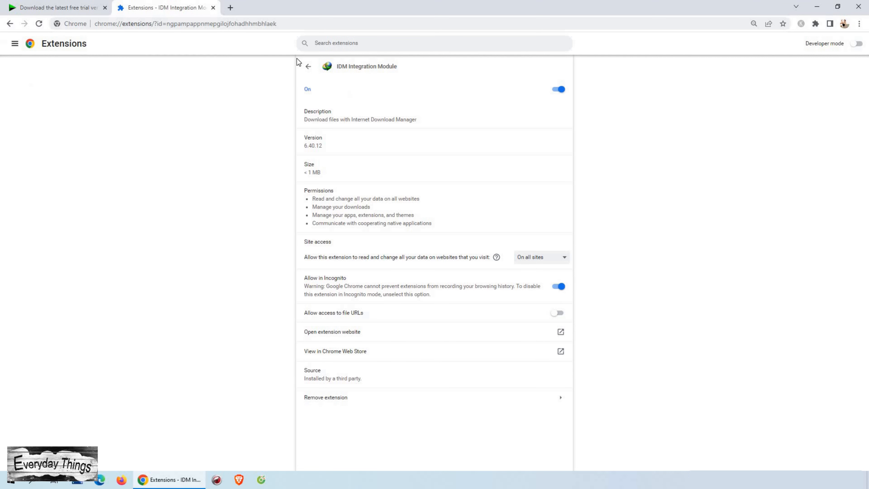